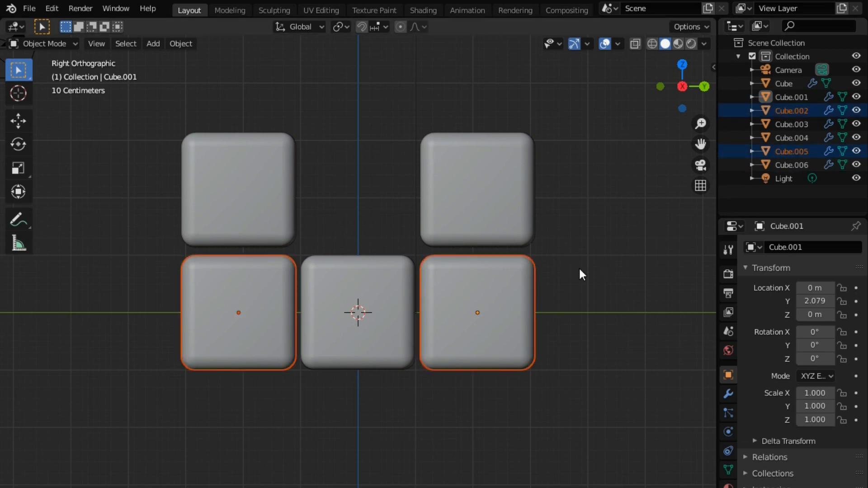
Step: Orbit from Right Orthographic into a perspective view of the rounded cube stack
left_click_drag(360, 310, 360, 349)
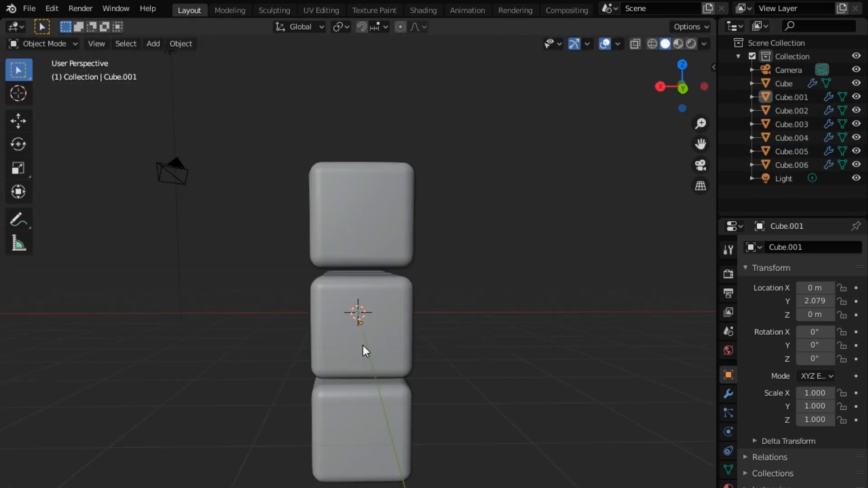
left_click(424, 10)
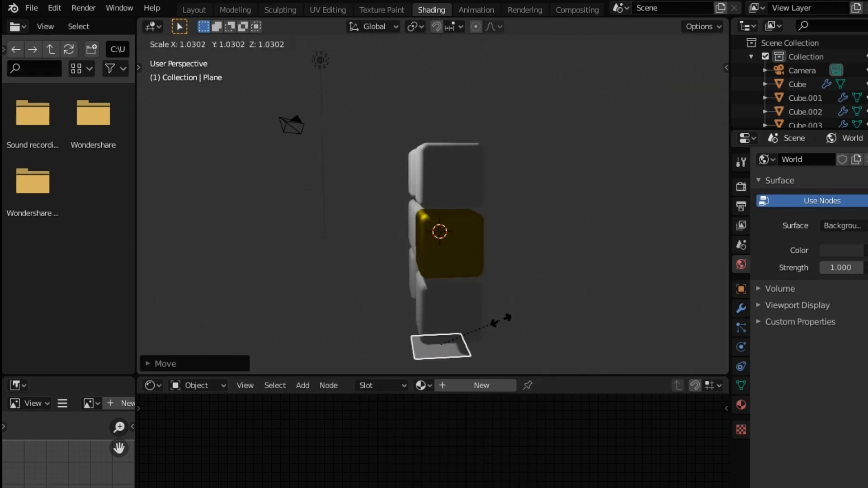
Step: Toggle edit mode on the selected cube with Tab
key("Tab")
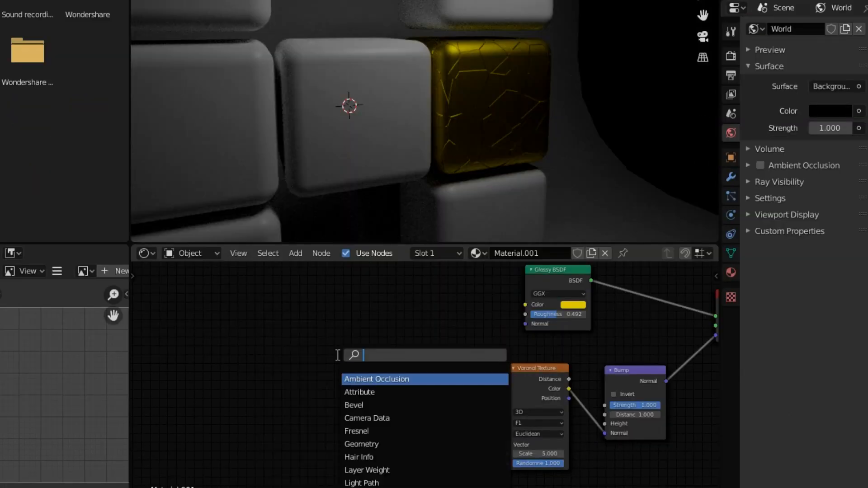
Step: Search 'mus' and add a Musgrave Texture node to the cube's material
type("mus")
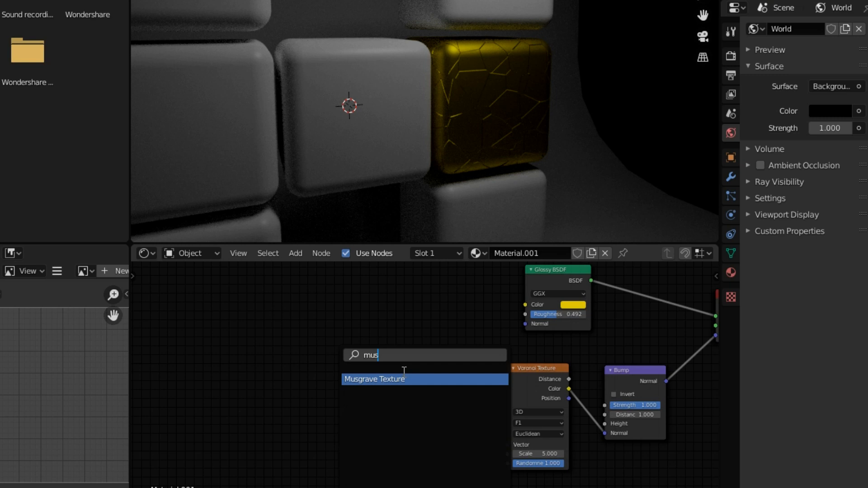
left_click(375, 379)
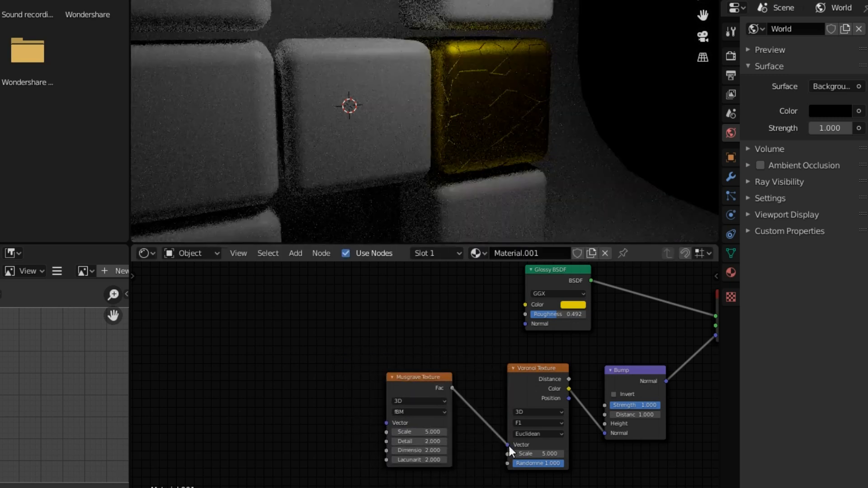